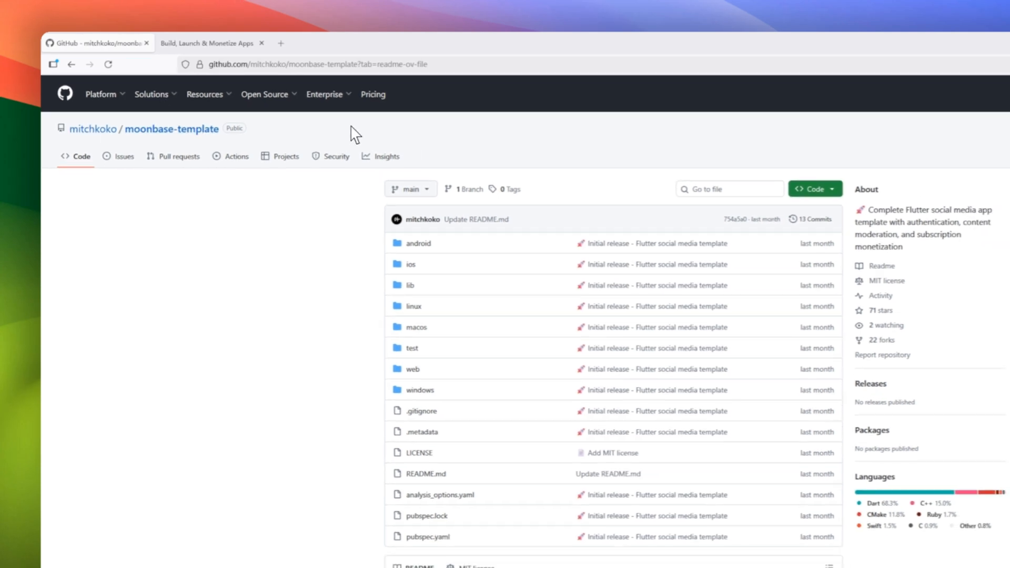
Scroll the Moonbase README from the Features list down to the light and dark screenshots.
scroll("down", 3)
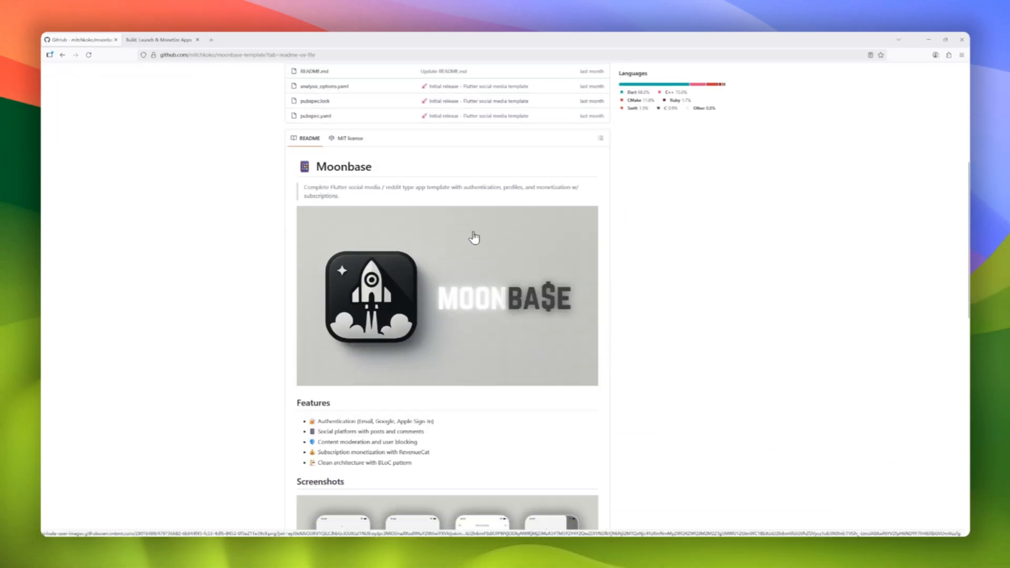
mouse_move(438, 297)
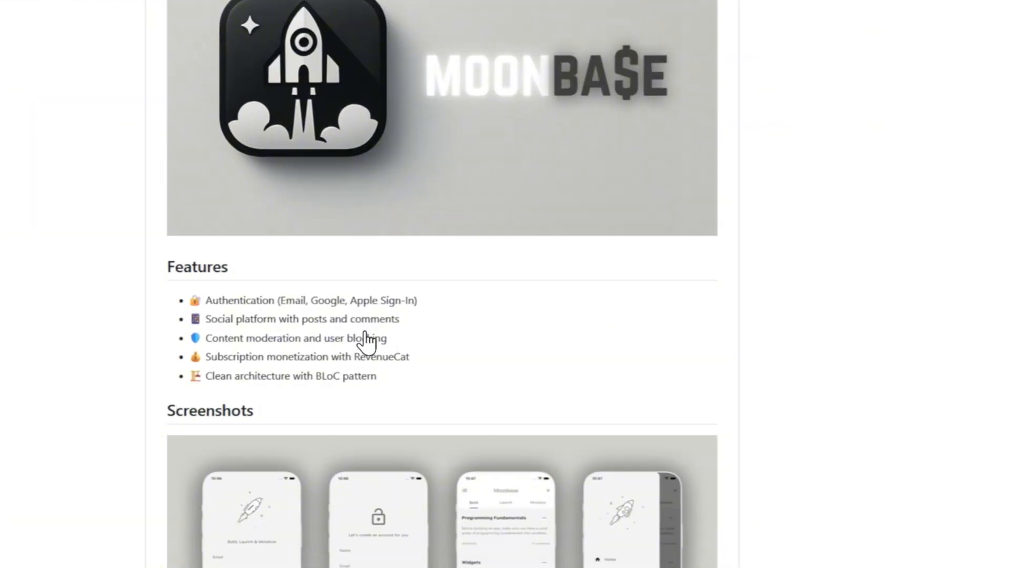
scroll("down", 3)
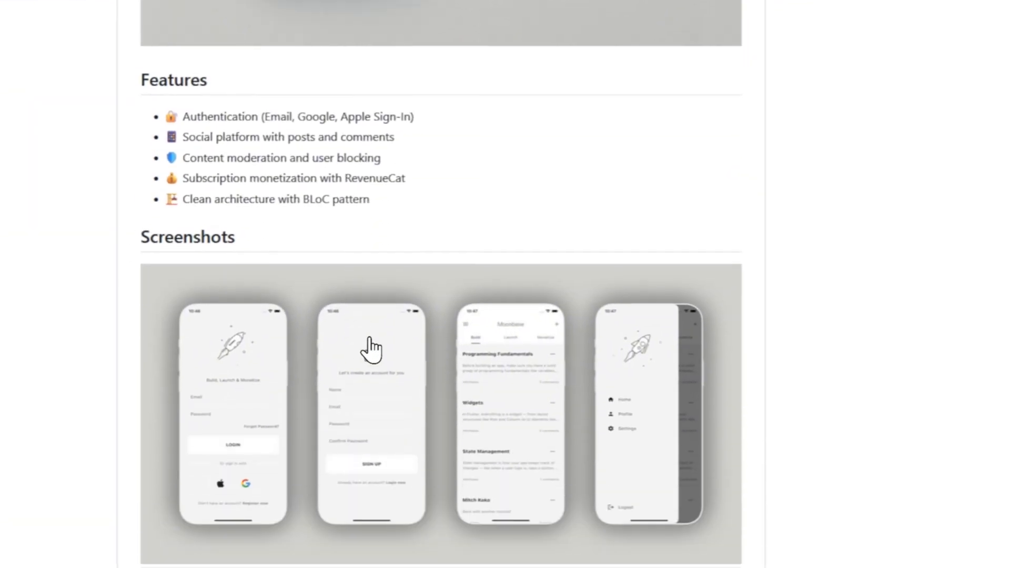
mouse_move(512, 389)
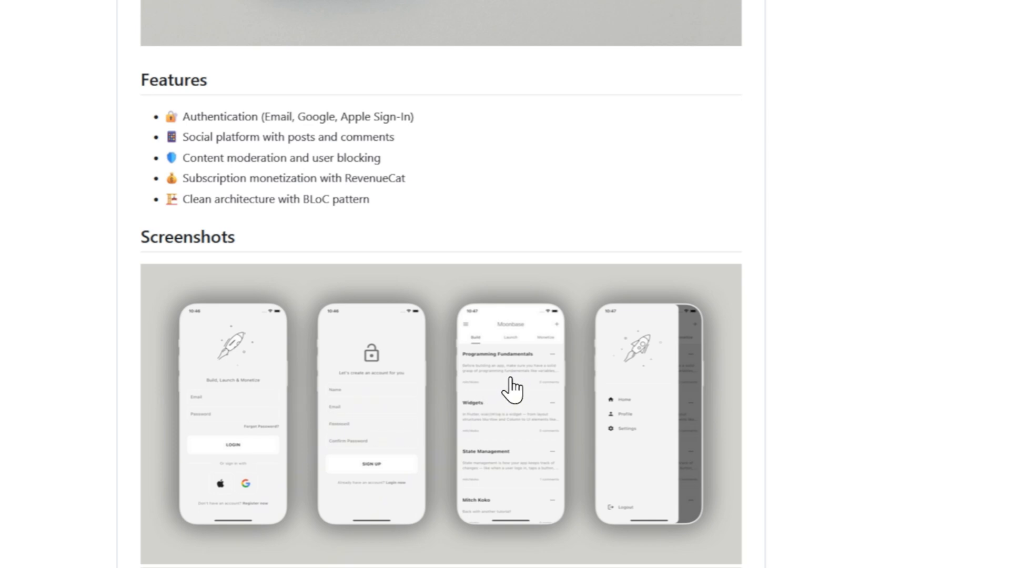
scroll("down", 3)
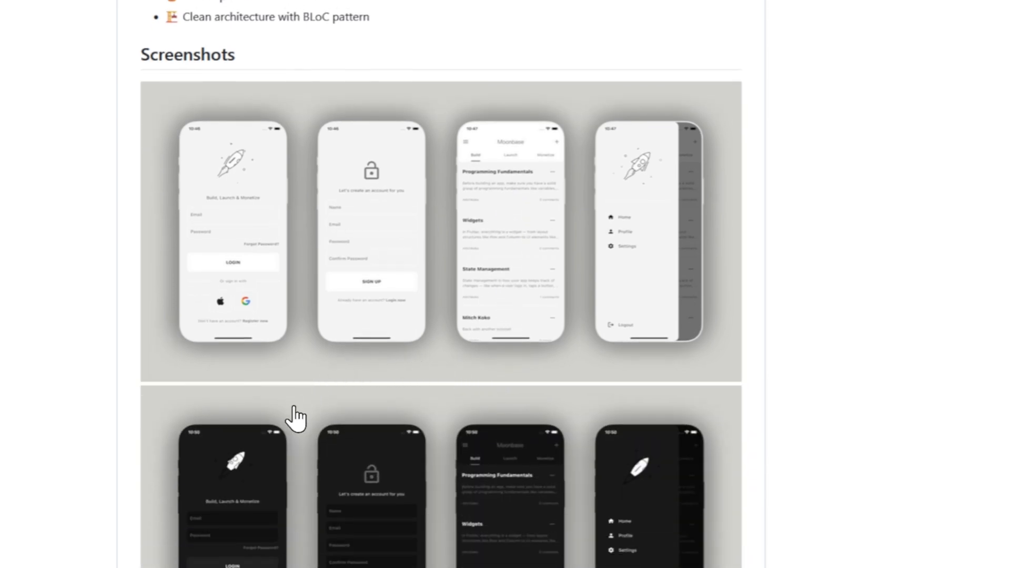
mouse_move(406, 364)
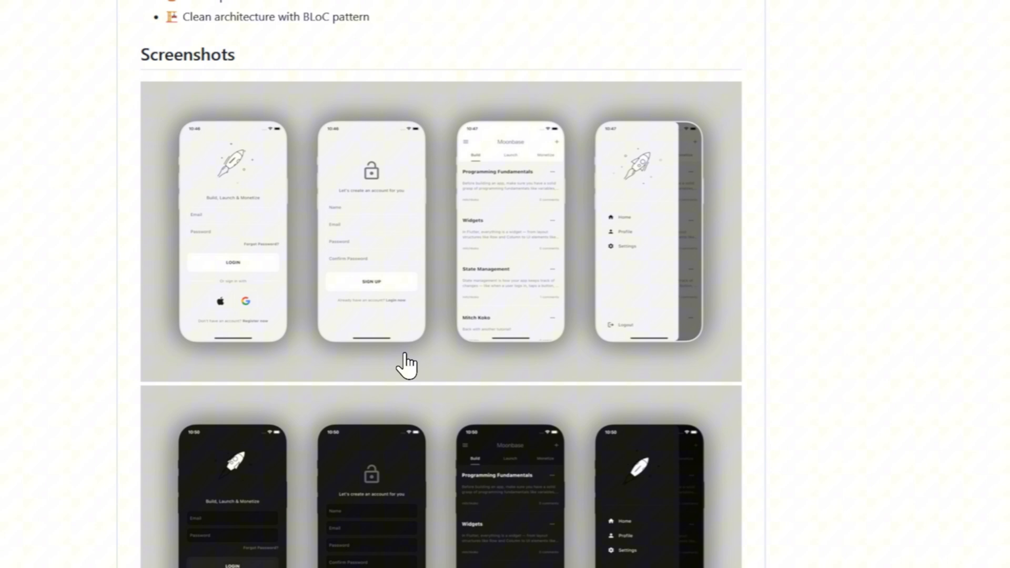
mouse_move(411, 383)
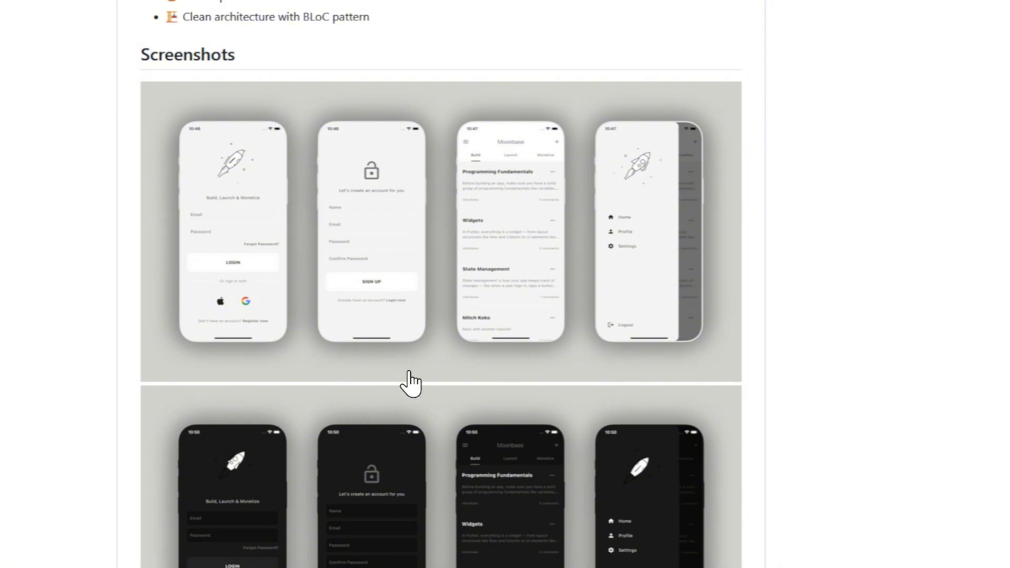
scroll("down", 3)
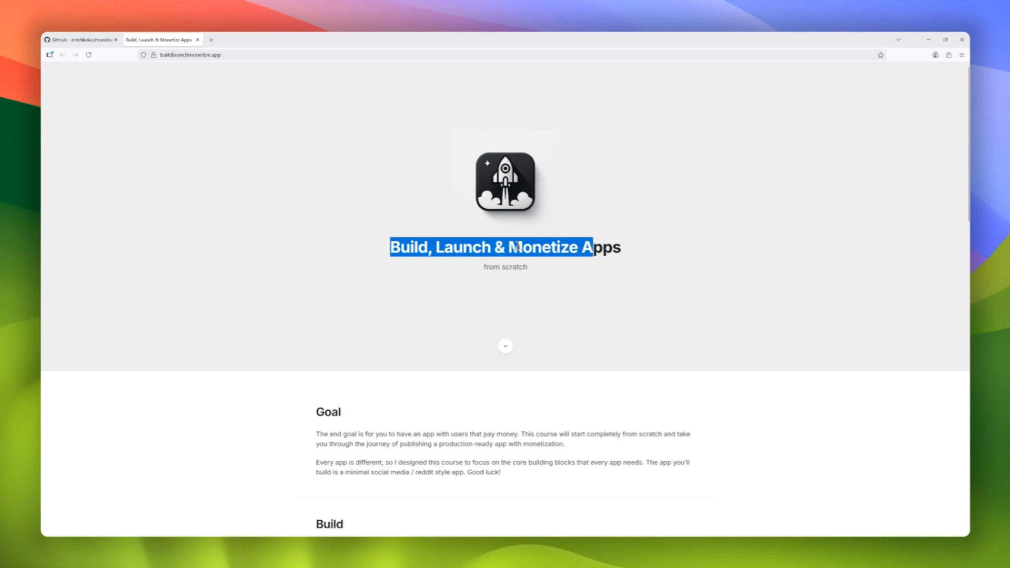
Scroll through the course goal, the Build, Launch and Monetize topics, and Starter, Pro and Custom pricing.
scroll("down", 3)
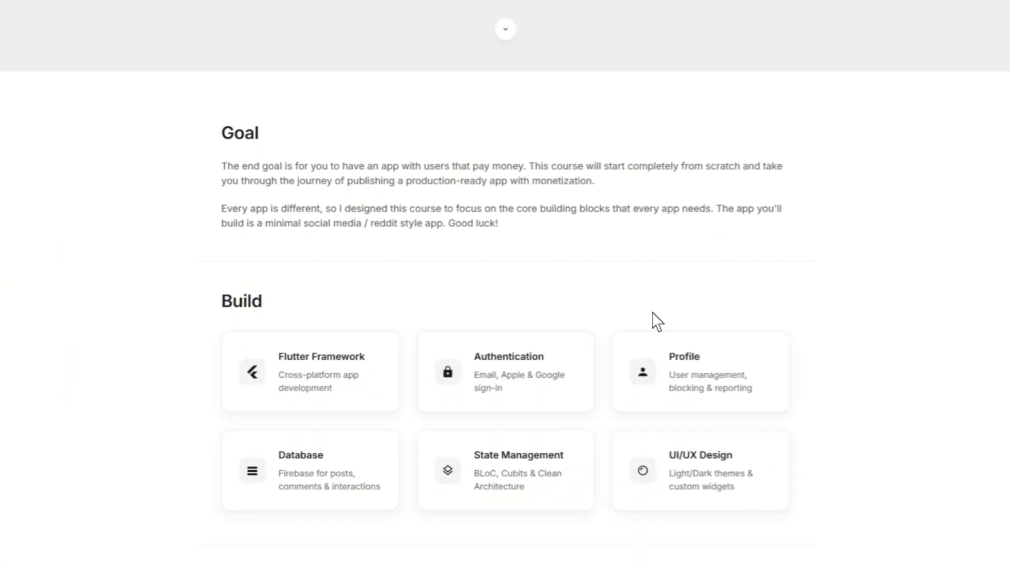
scroll("down", 3)
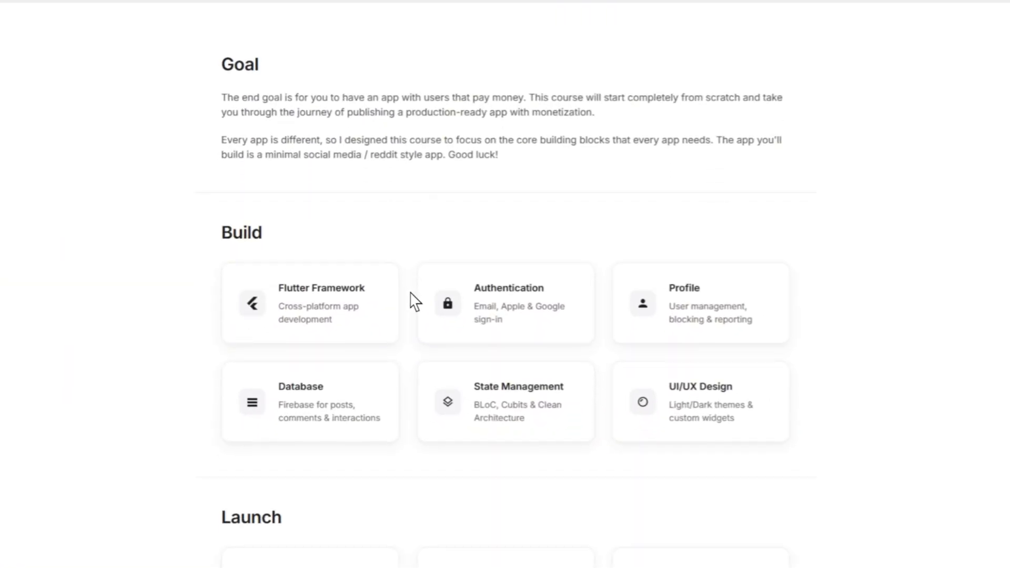
scroll("down", 3)
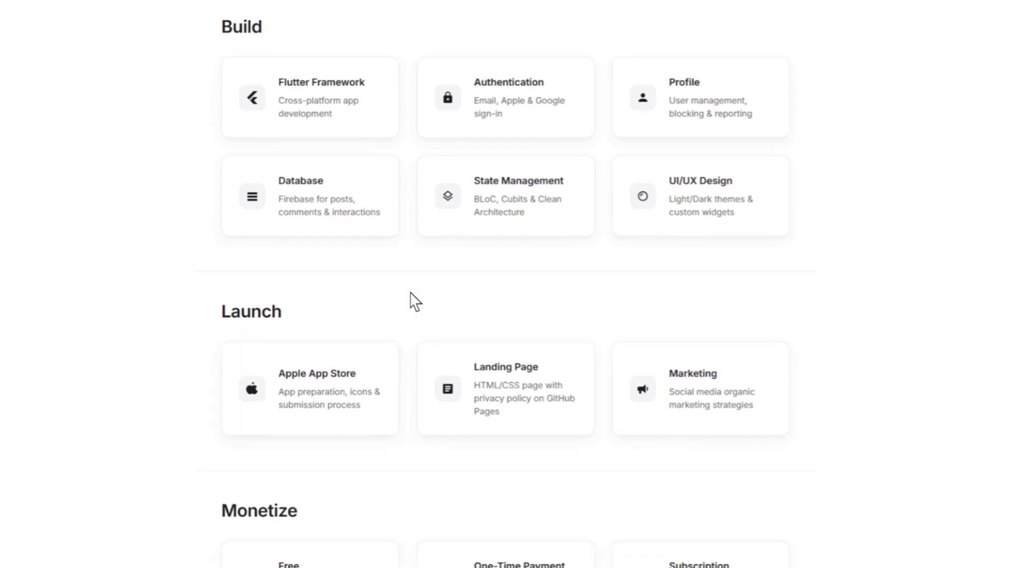
scroll("down", 3)
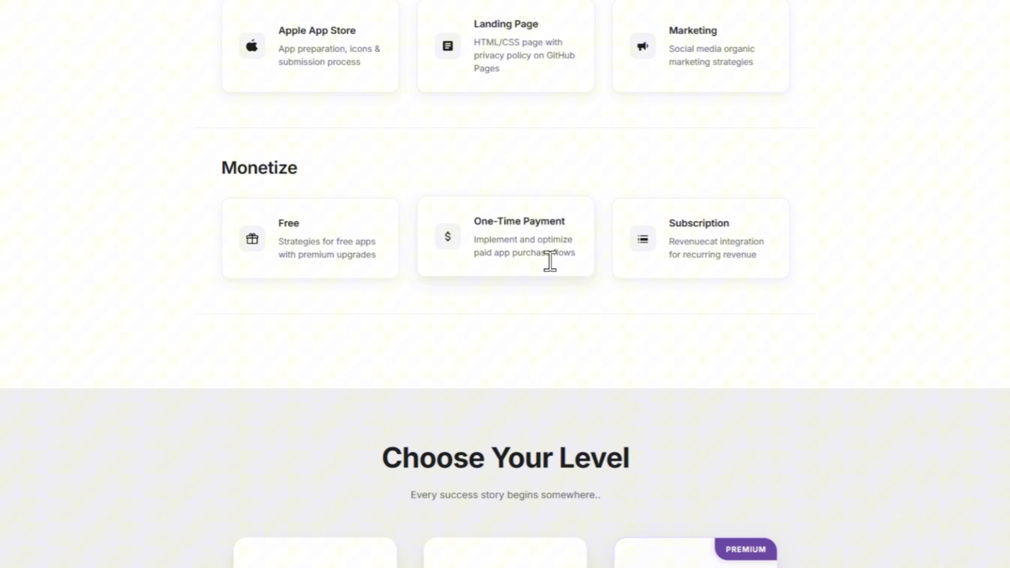
scroll("down", 3)
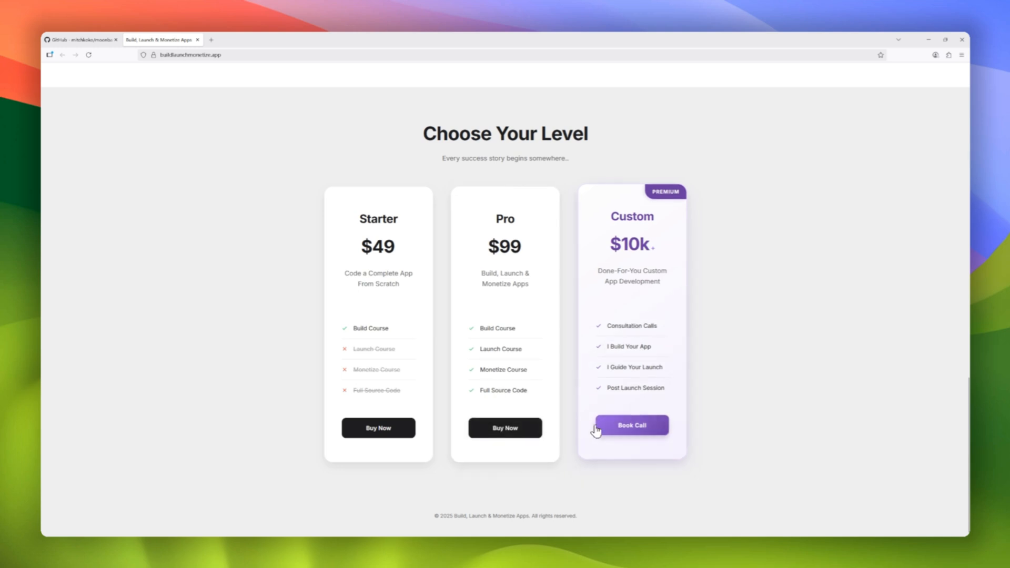
Scroll back up to the top of the buildlaunchmonetize.app page.
scroll("up", 3)
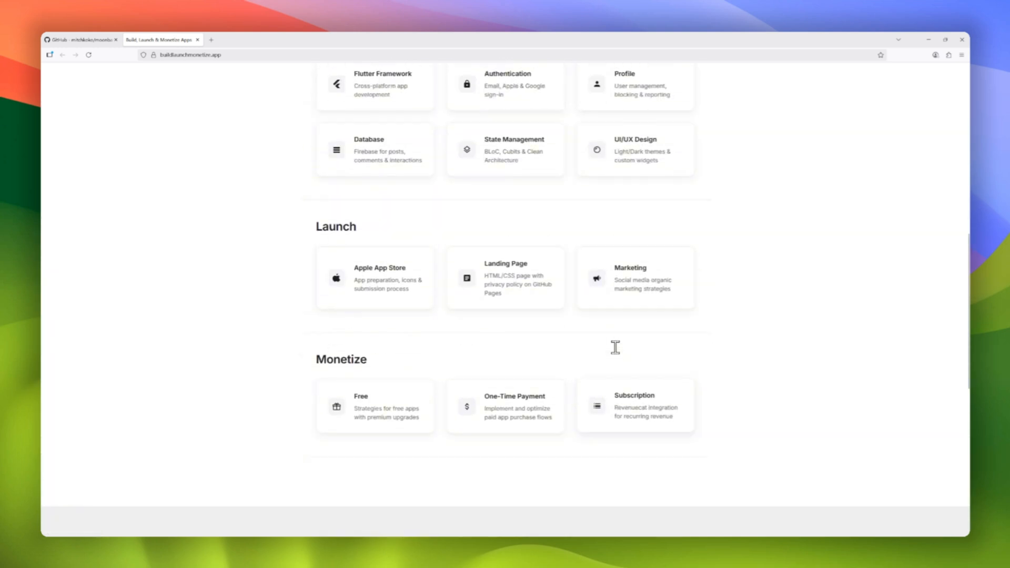
scroll("up", 3)
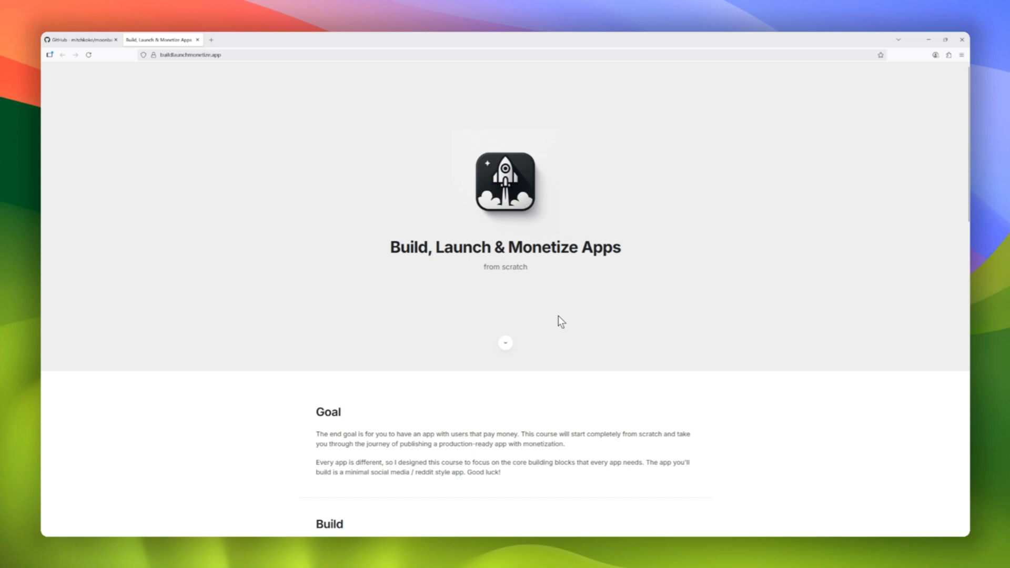
Return to the Moonbase repository tab and review its file list, About details and README header.
left_click(81, 39)
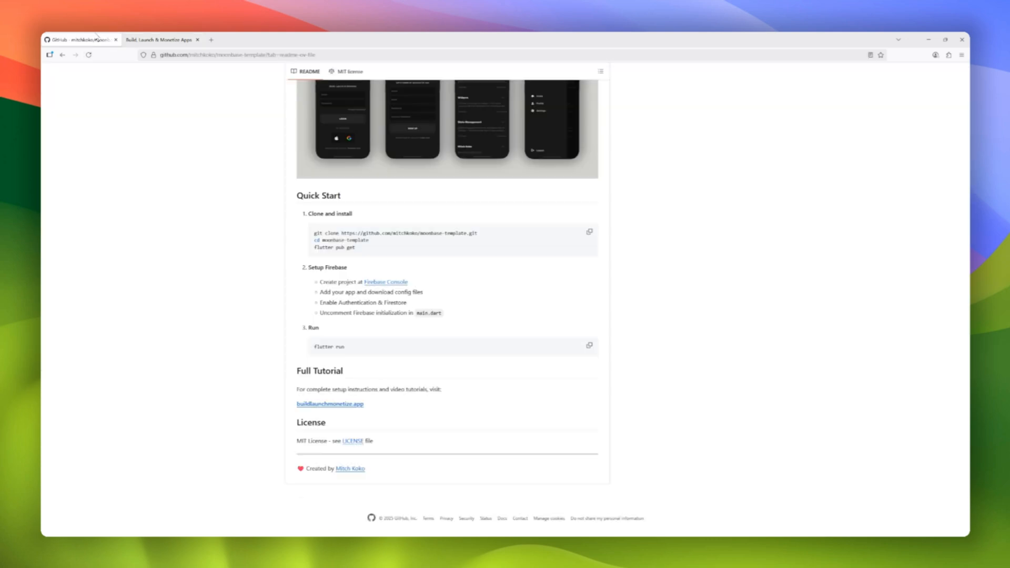
scroll("up", 3)
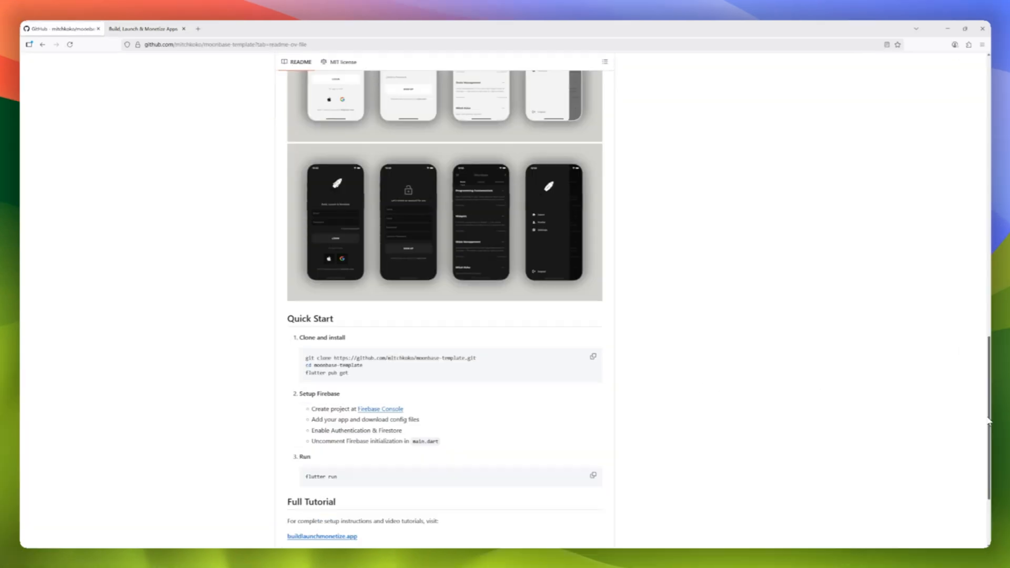
scroll("up", 3)
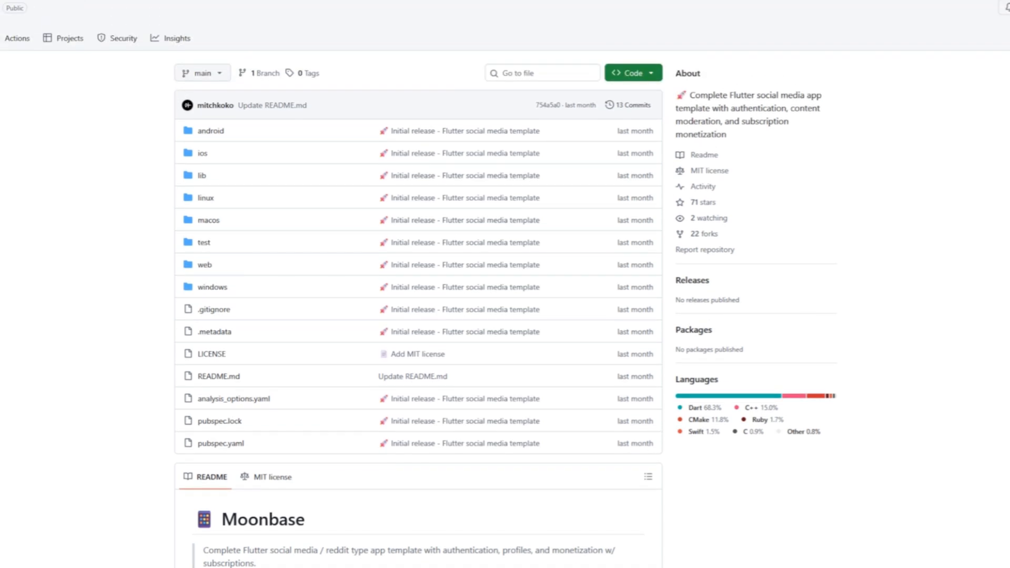
scroll("up", 3)
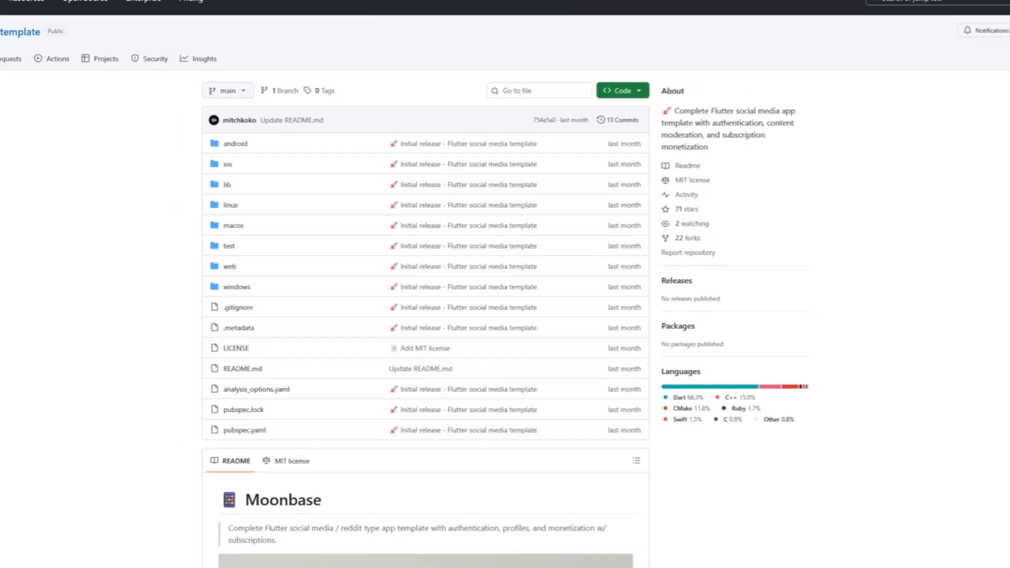
scroll("down", 3)
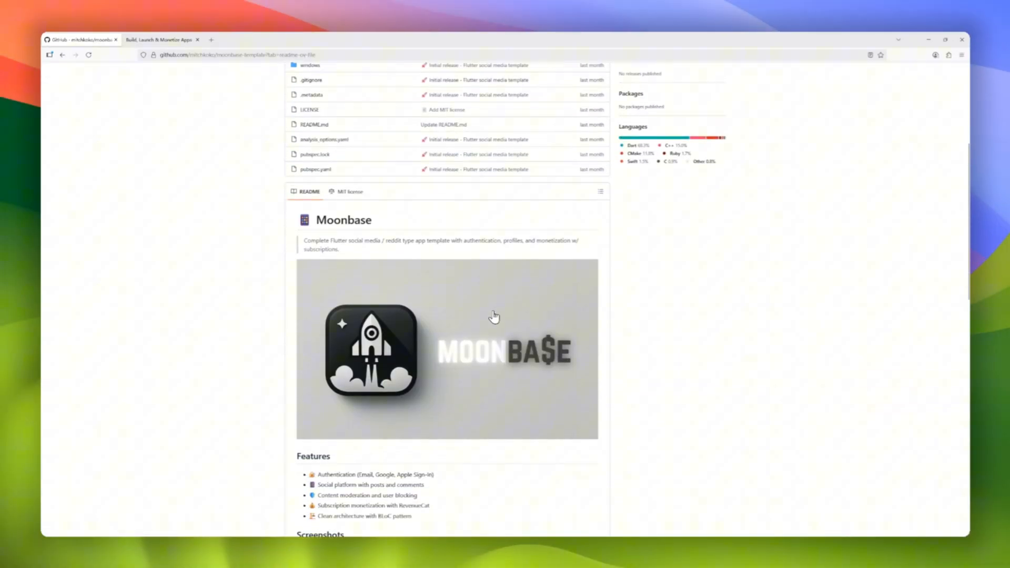